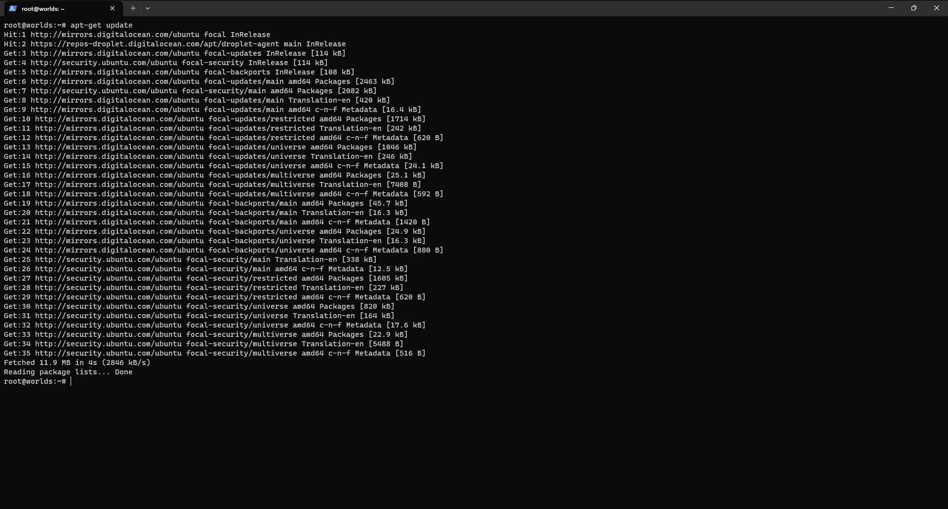
# Install the openjdk-17-jdk package with apt-get and let setup finish
pyautogui.write('a')
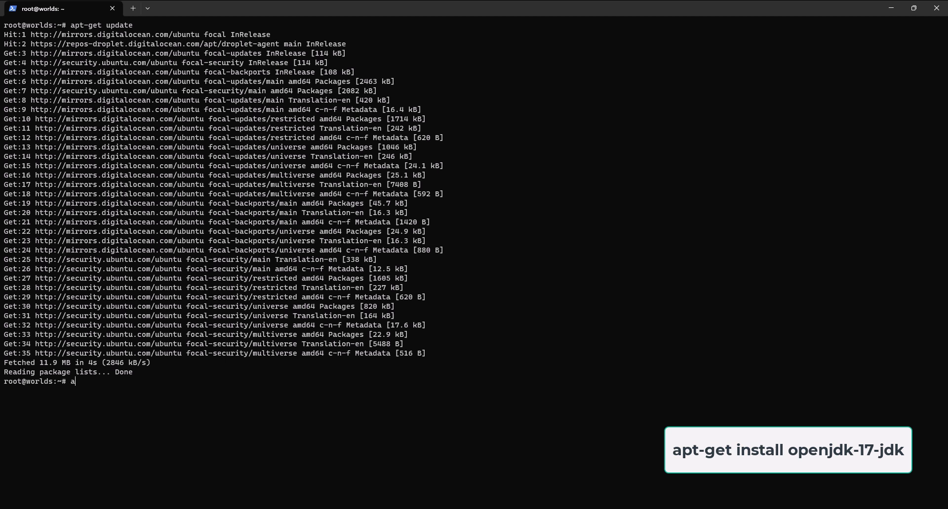
pyautogui.write('pt-get')
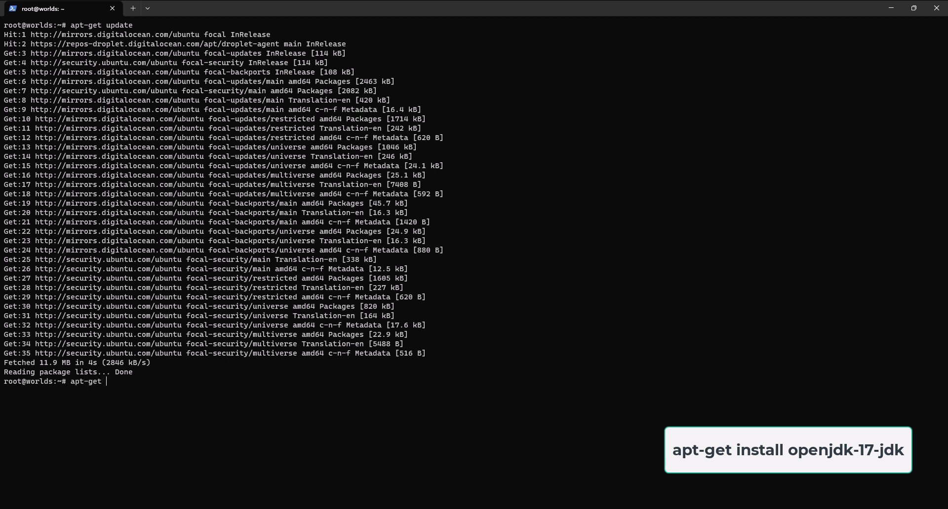
pyautogui.write('install')
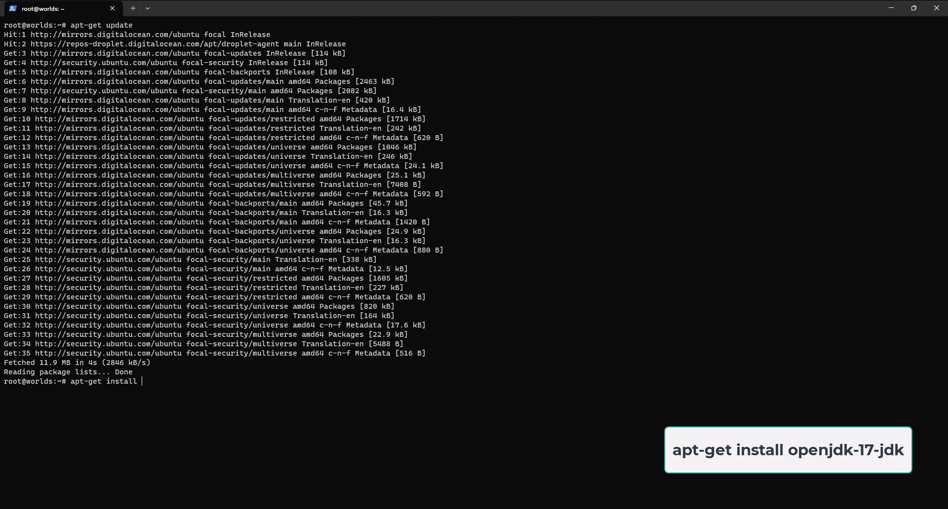
pyautogui.write('openjd')
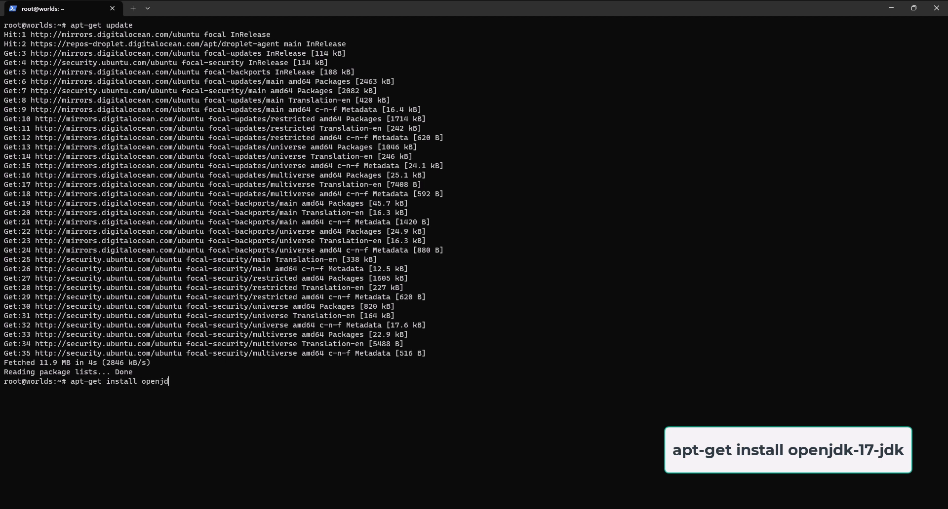
pyautogui.write('k-17')
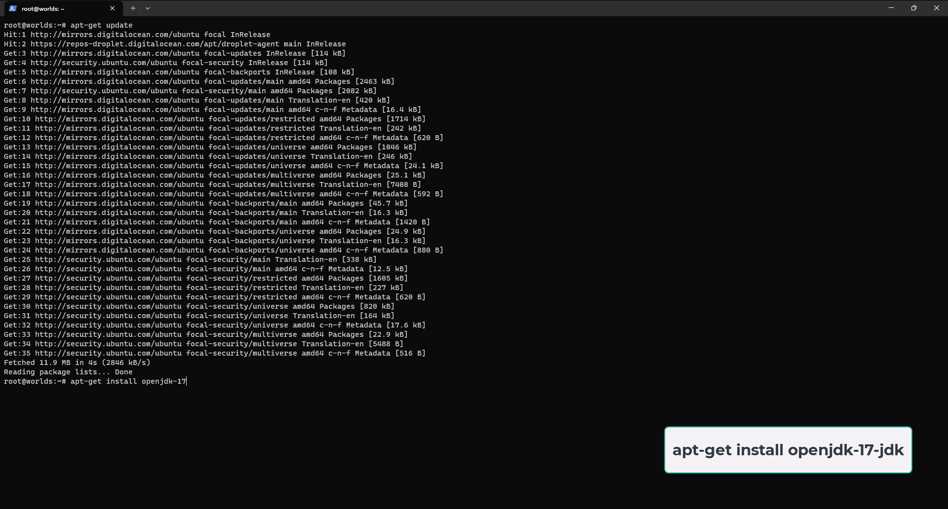
pyautogui.write('j')
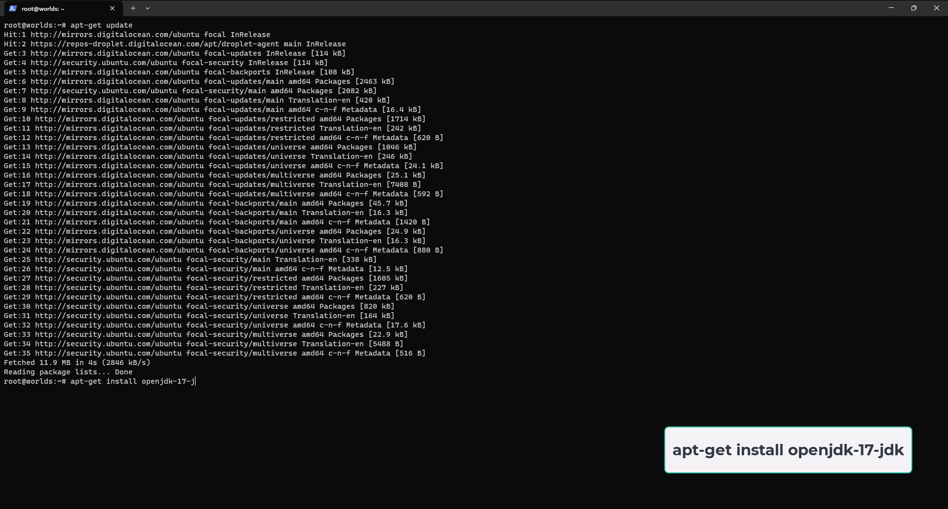
pyautogui.press('Return')
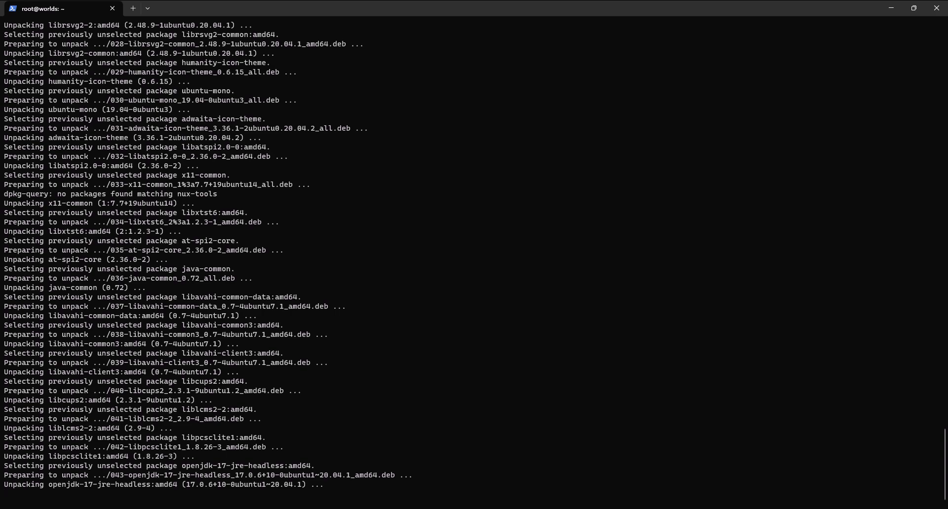
pyautogui.scroll(-3)
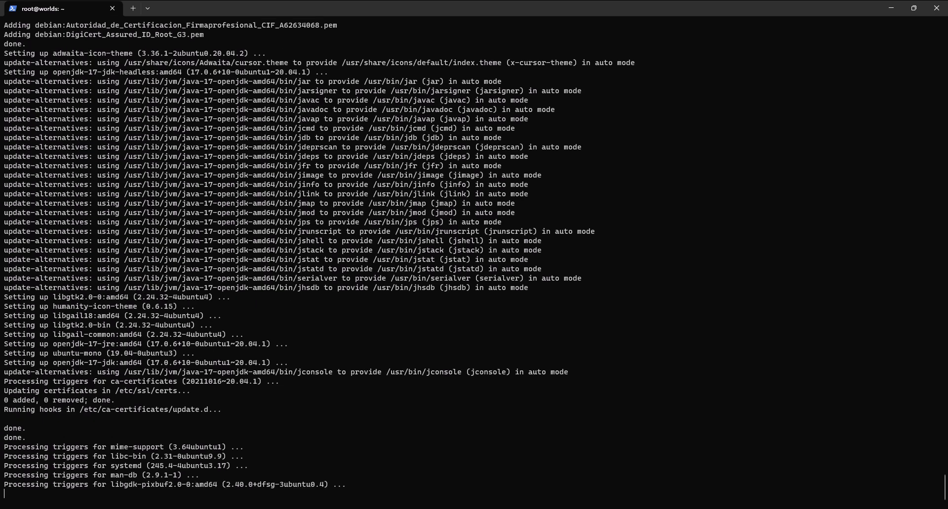
# Download besu-23.1.2.tar.gz from the Hyperledger JFrog repository with wget
pyautogui.write('wget https://hyperledger.jfrog.io/hyperledger/besu-binaries/besu/23.1.2/besu-23.1.2.tar.gz')
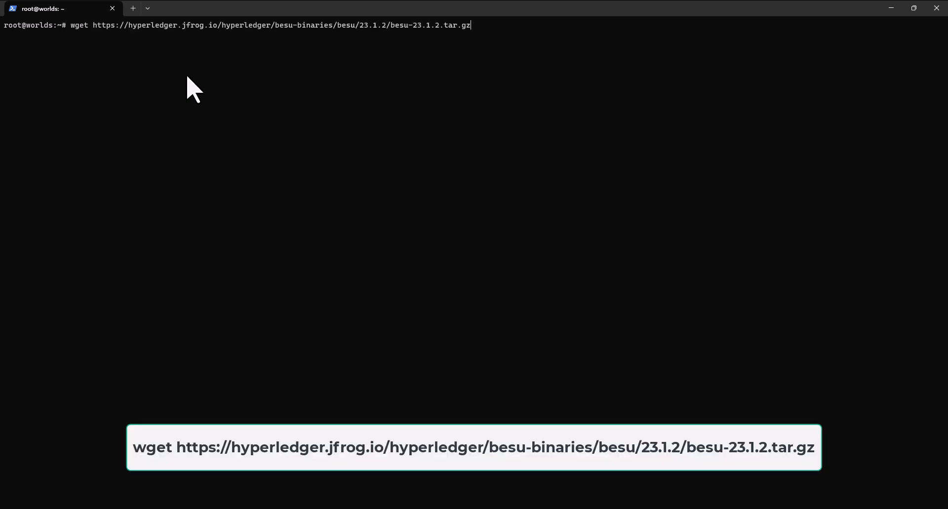
pyautogui.press('Return')
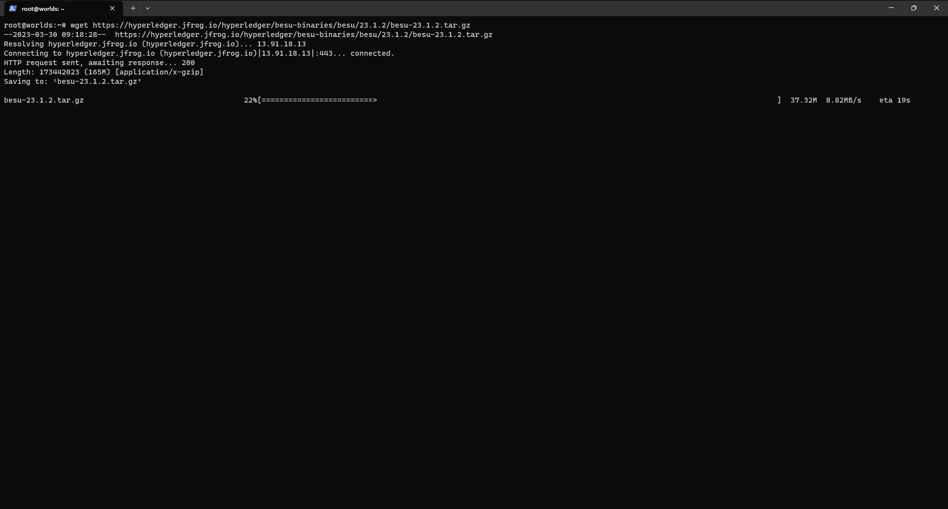
pyautogui.moveTo(147, 176)
pyautogui.write('tar -xvzf besu-23.1.2.tar.gz')
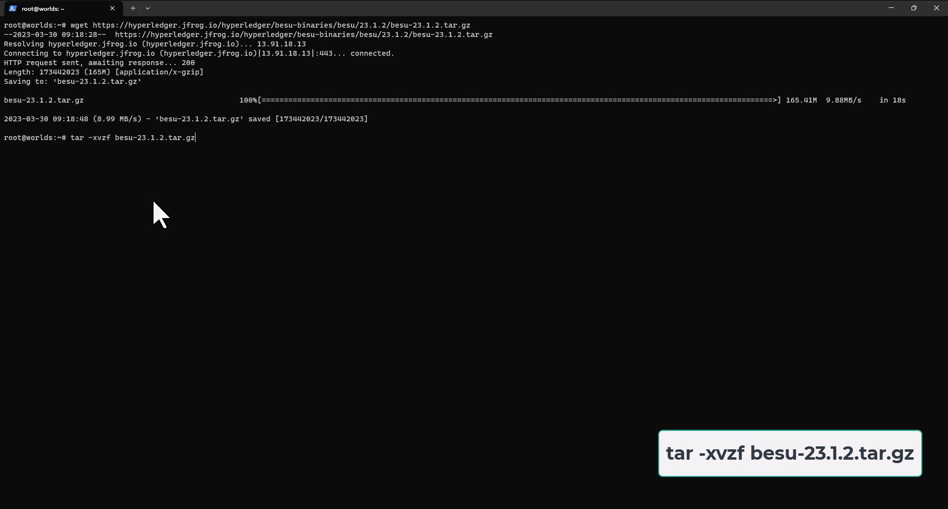
# Extract the Besu archive, append its bin folder to PATH in ~/.bashrc, and reload
pyautogui.press('Return')
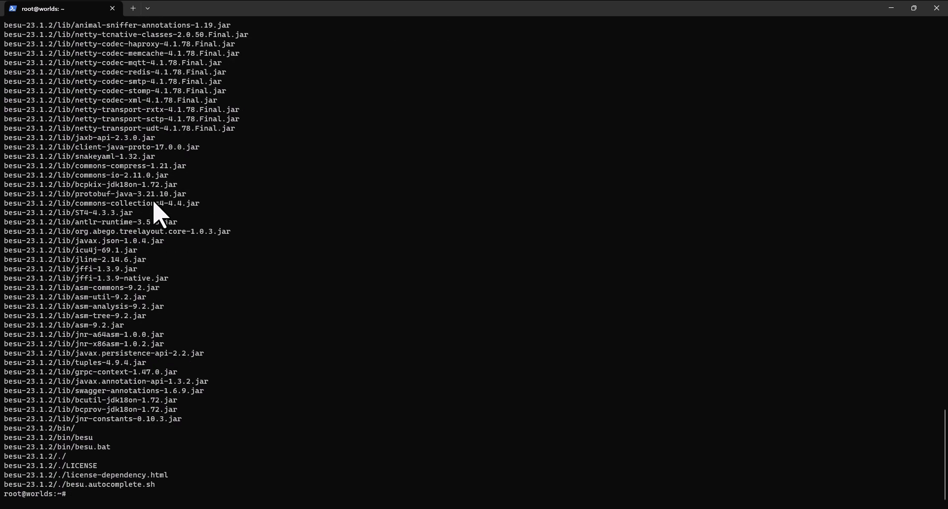
pyautogui.moveTo(296, 293)
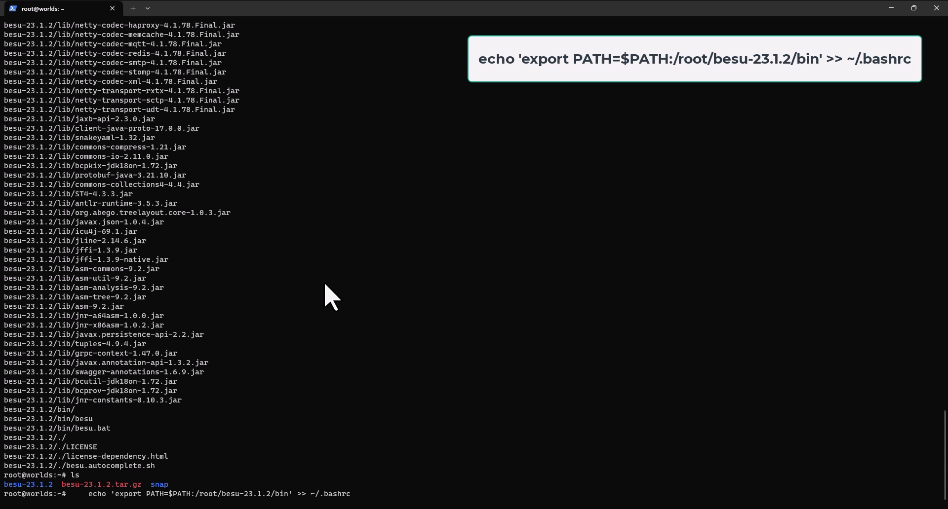
pyautogui.press('Return')
pyautogui.write('besu')
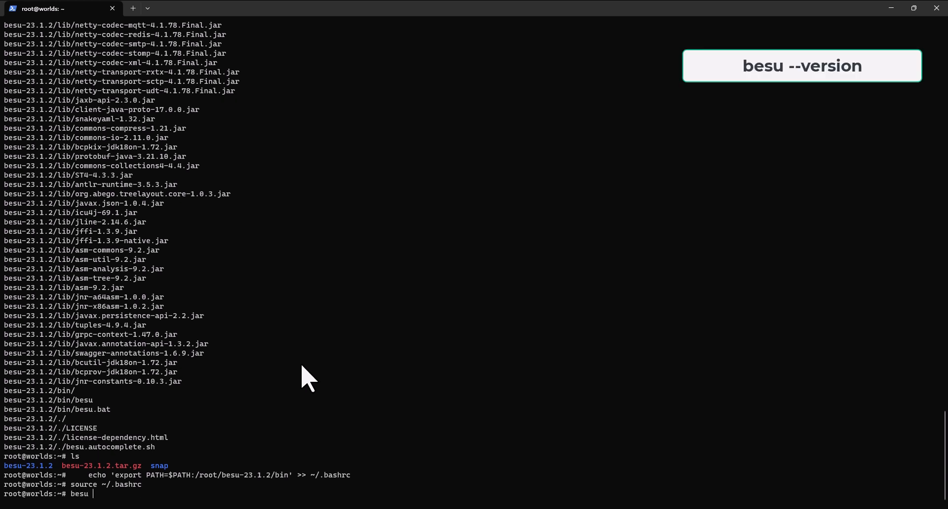
# Print the installed Besu version with besu --version
pyautogui.write('--version')
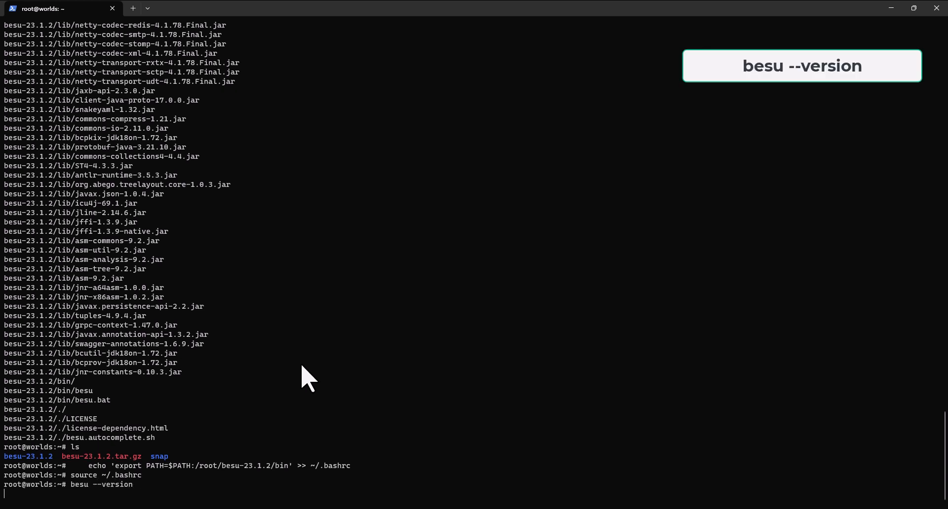
pyautogui.press('Return')
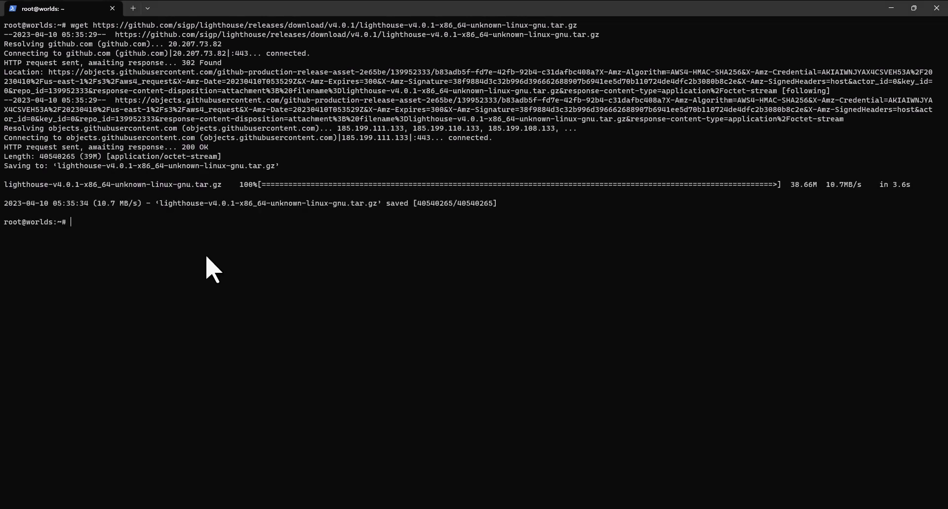
pyautogui.moveTo(159, 248)
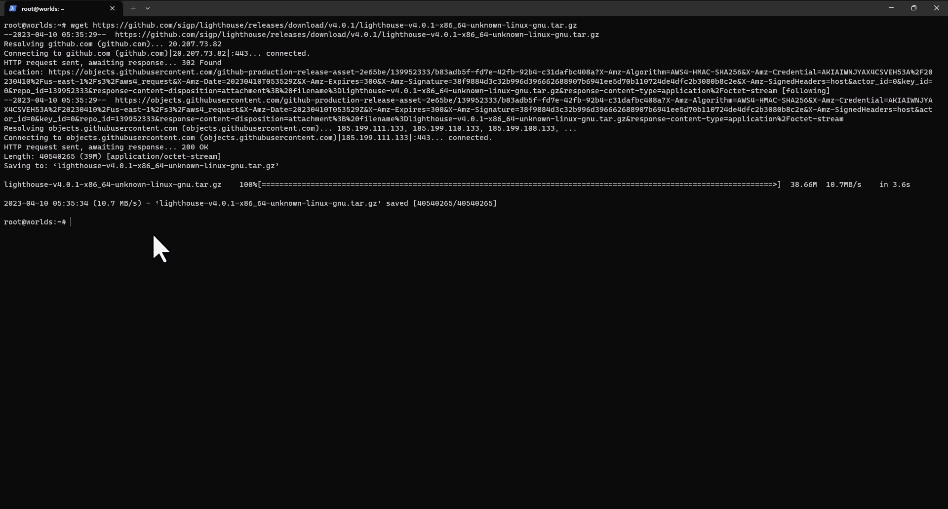
# Extract lighthouse-v4.0.1-x86_64-unknown-linux-gnu.tar.gz to get the lighthouse binary
pyautogui.write('tar -xvf lighthouse-v4.0.1-x86_64-unknown-linux-gnu.tar.gz')
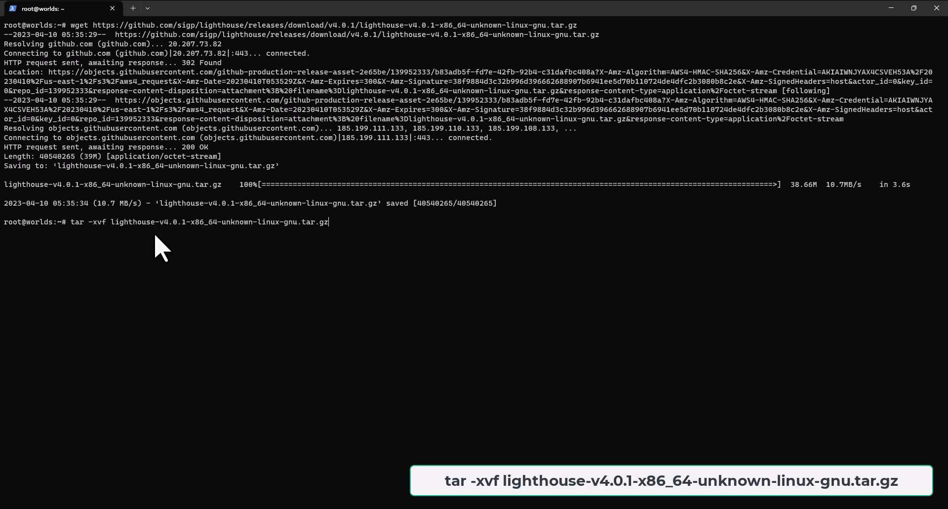
pyautogui.press('Return')
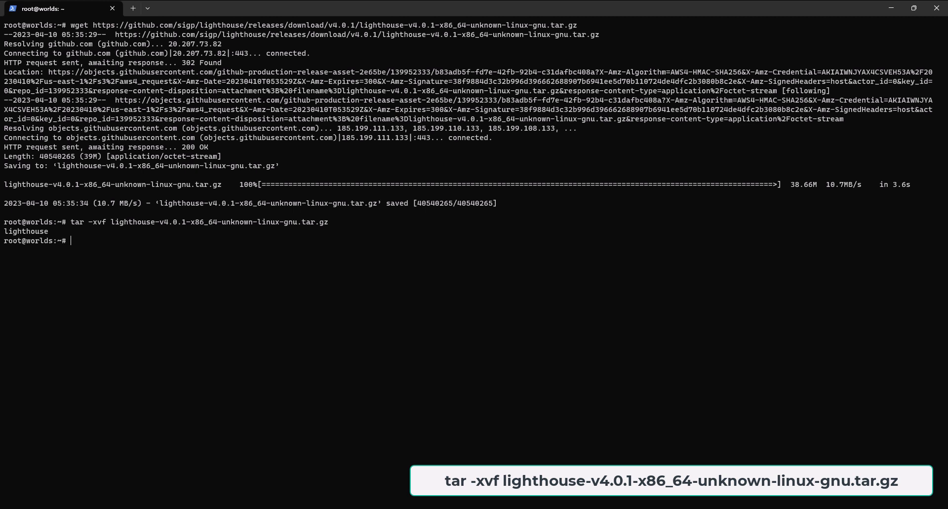
pyautogui.moveTo(234, 256)
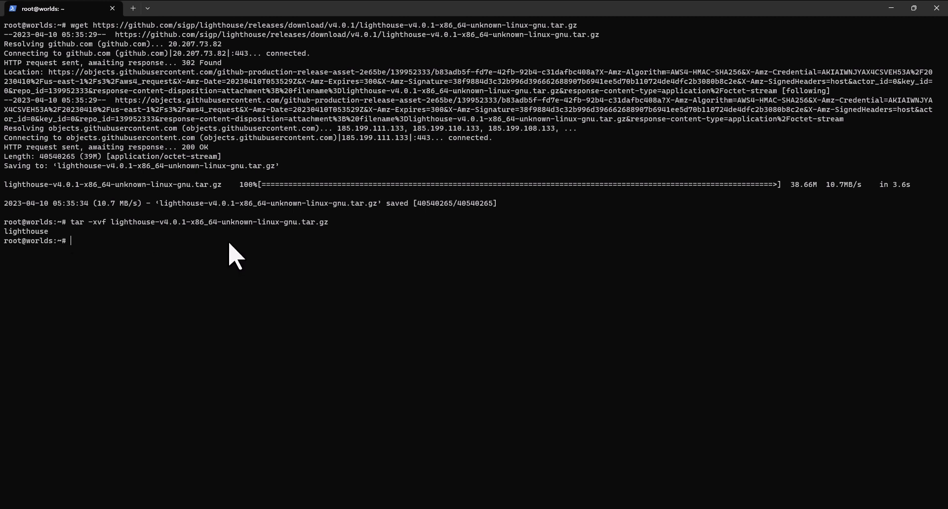
# Copy lighthouse into /usr/local/bin, confirm v4.0.1, and enter the JWT secret command
pyautogui.write('cp lighthouse /usr/local/bin/')
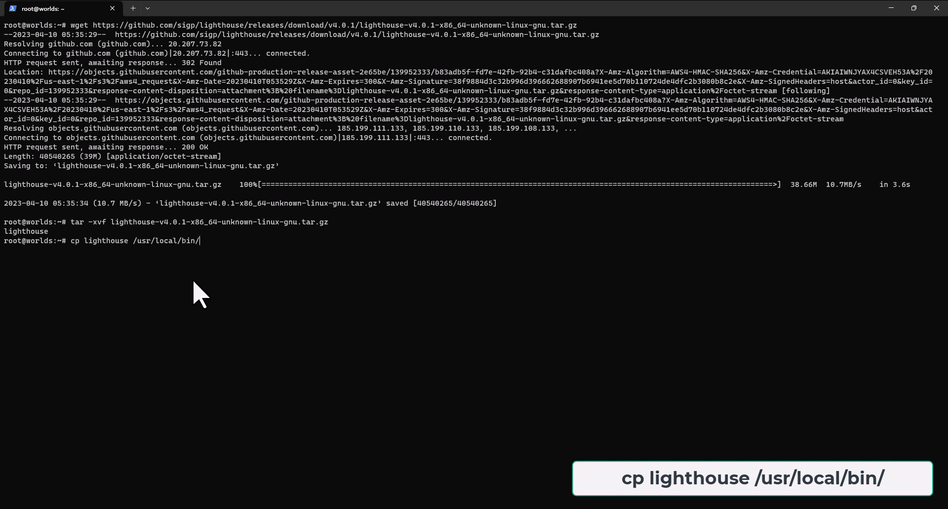
pyautogui.press('Return')
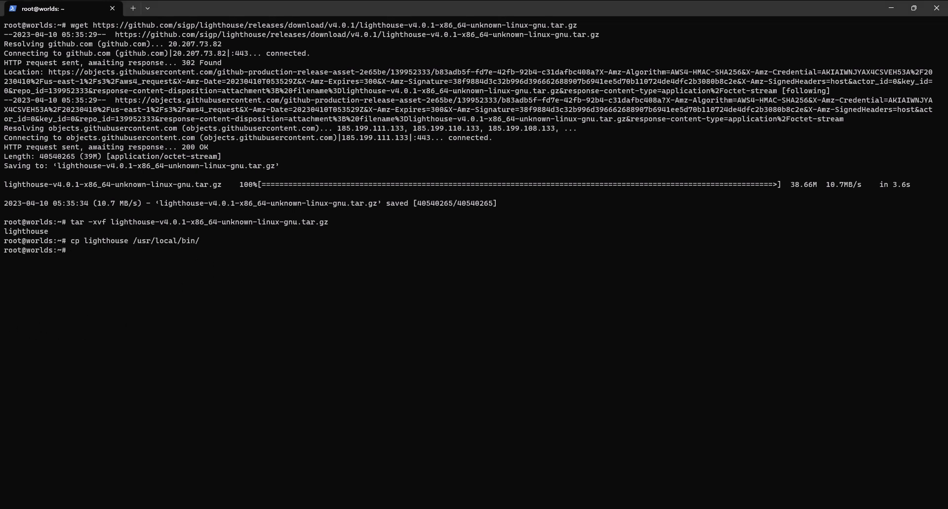
pyautogui.write('lighthouse --version')
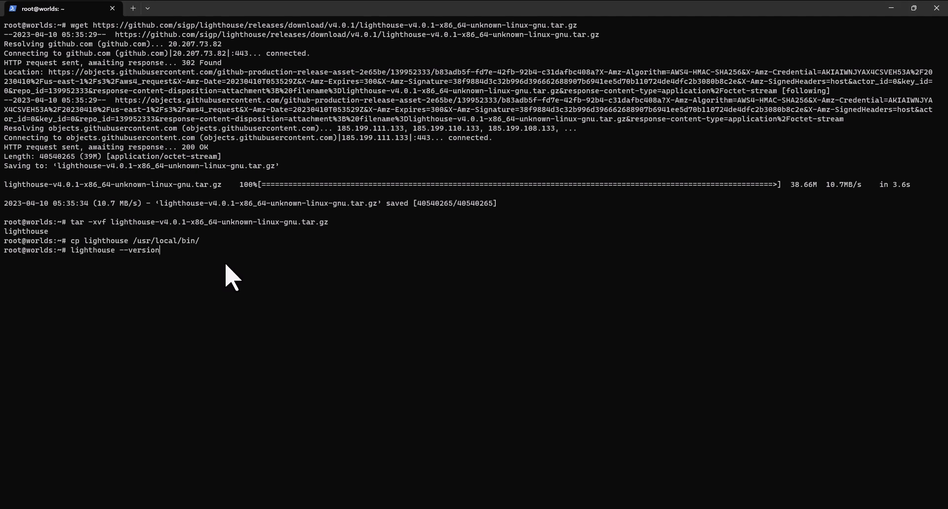
pyautogui.press('Return')
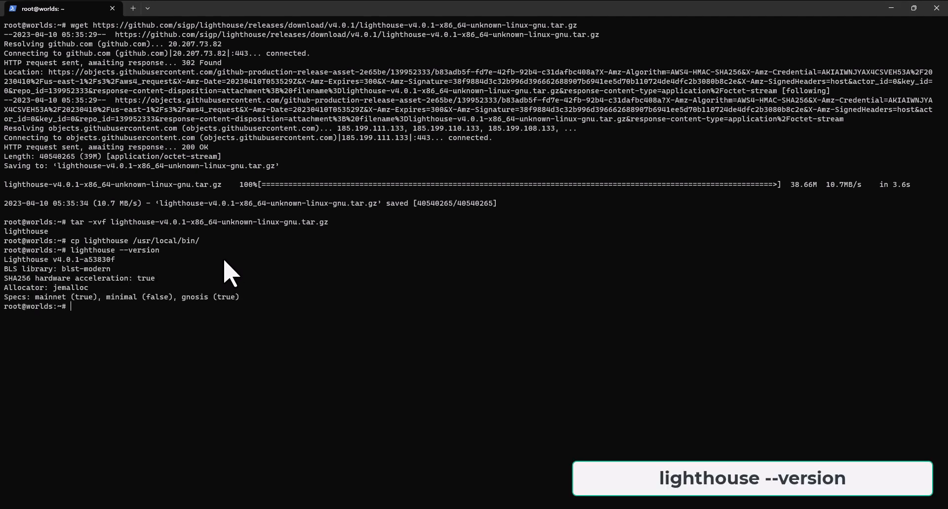
pyautogui.moveTo(354, 188)
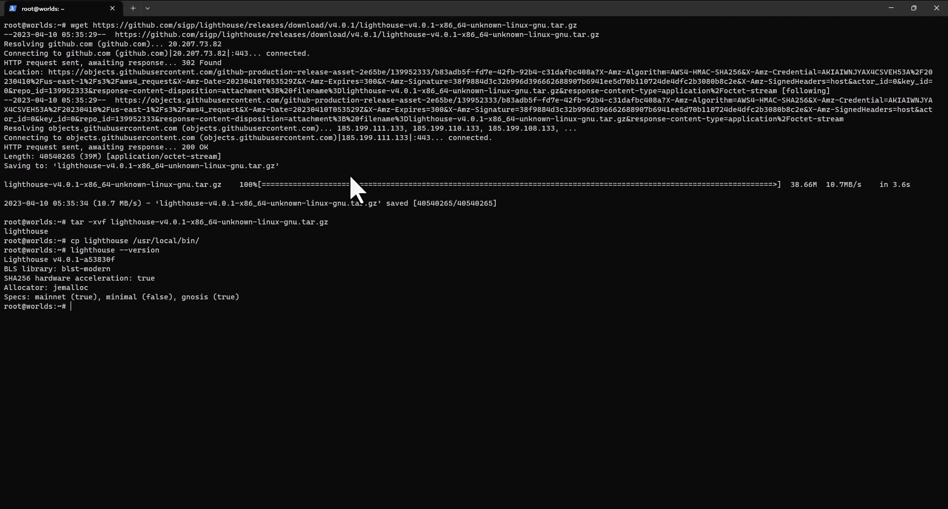
pyautogui.write('openssl rand -hex 32 | tr -d "\\n" > jwtsecret.hex')
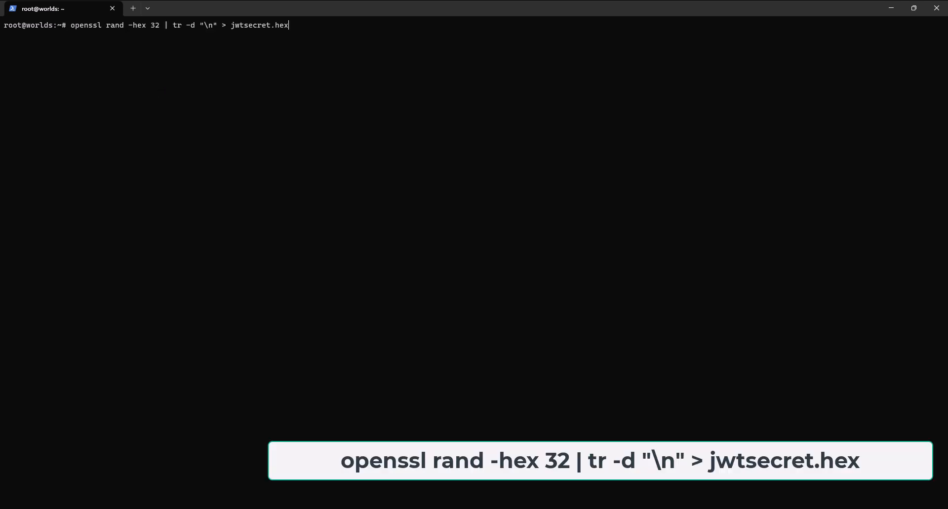
# Write a random 32-byte hex secret to jwtsecret.hex, then enter nano config.toml
pyautogui.press('Return')
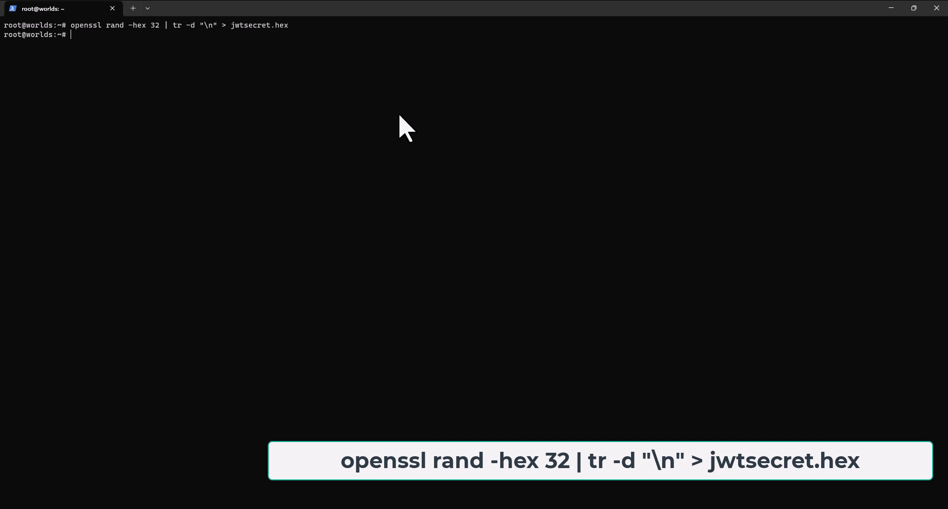
pyautogui.write('nano config.toml')
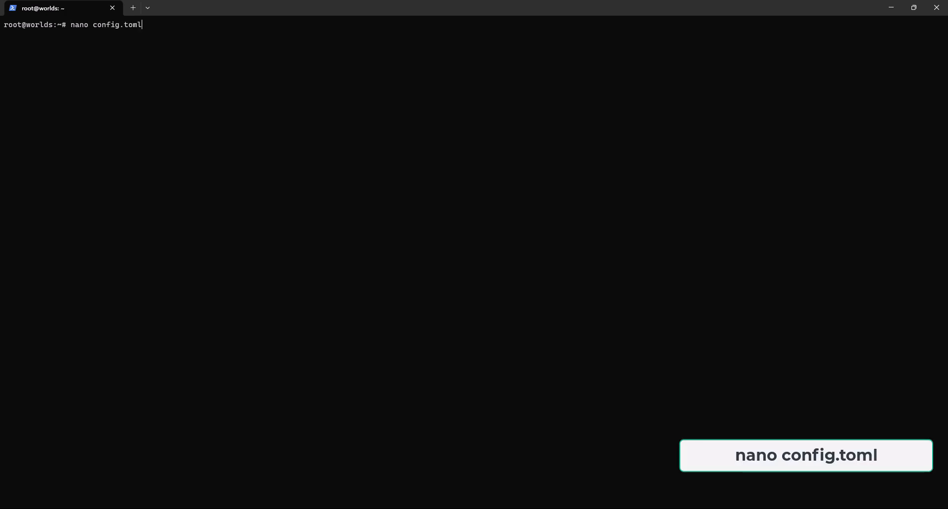
# Fill config.toml with mainnet, RPC and engine JWT settings in nano and save
pyautogui.press('Return')
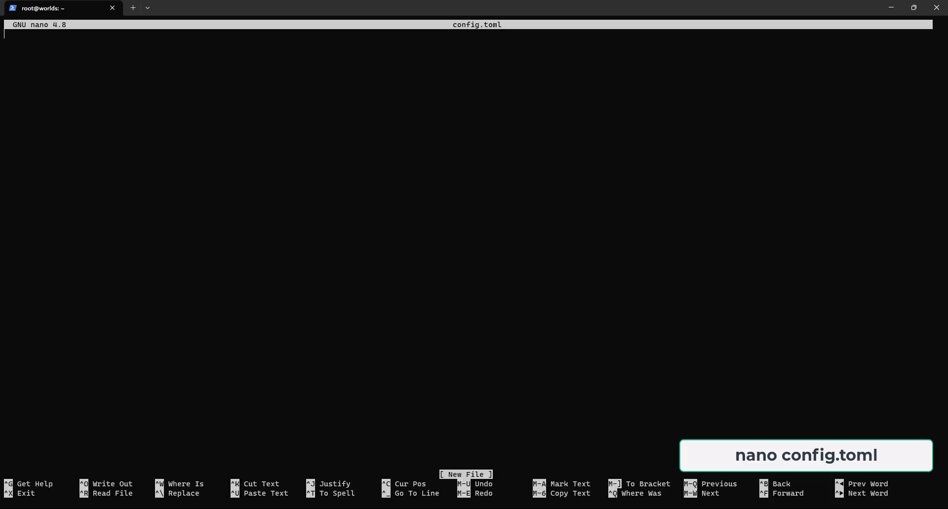
pyautogui.moveTo(352, 90)
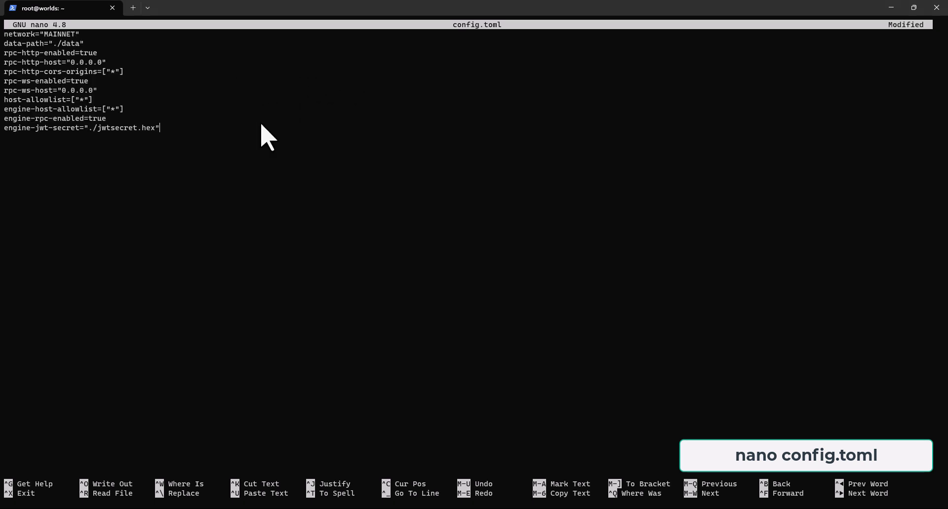
pyautogui.moveTo(266, 145)
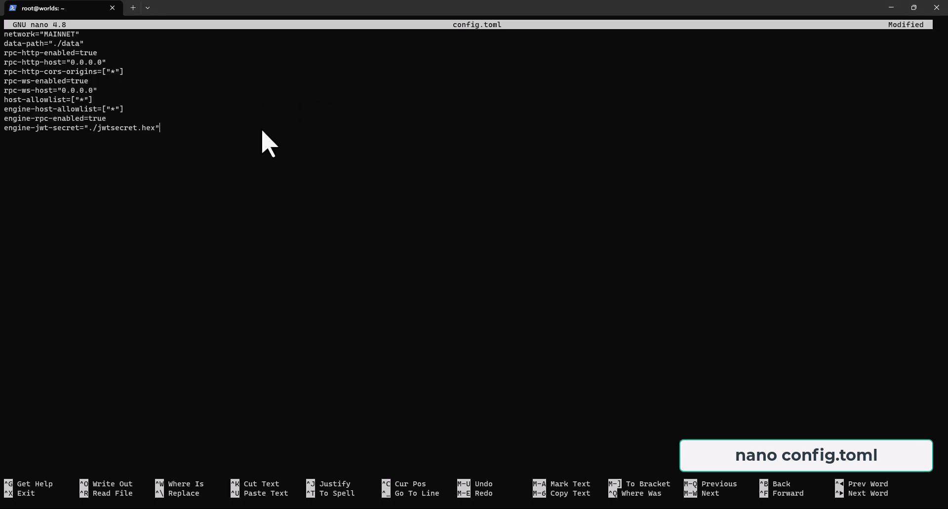
pyautogui.moveTo(148, 175)
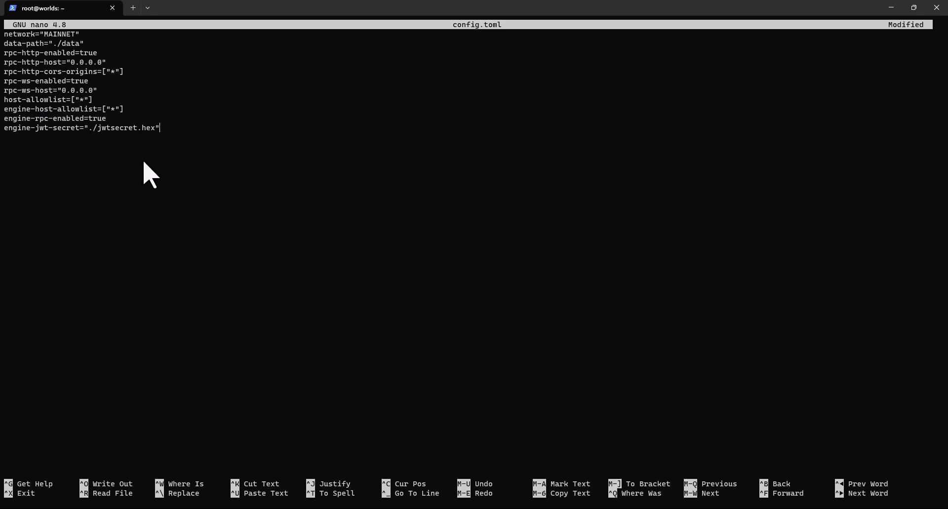
pyautogui.press('ctrl+x')
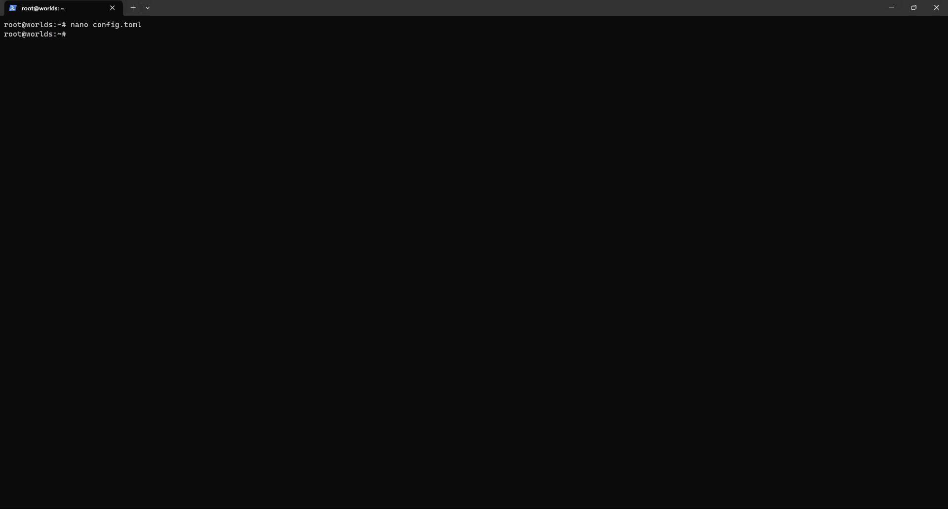
pyautogui.moveTo(160, 208)
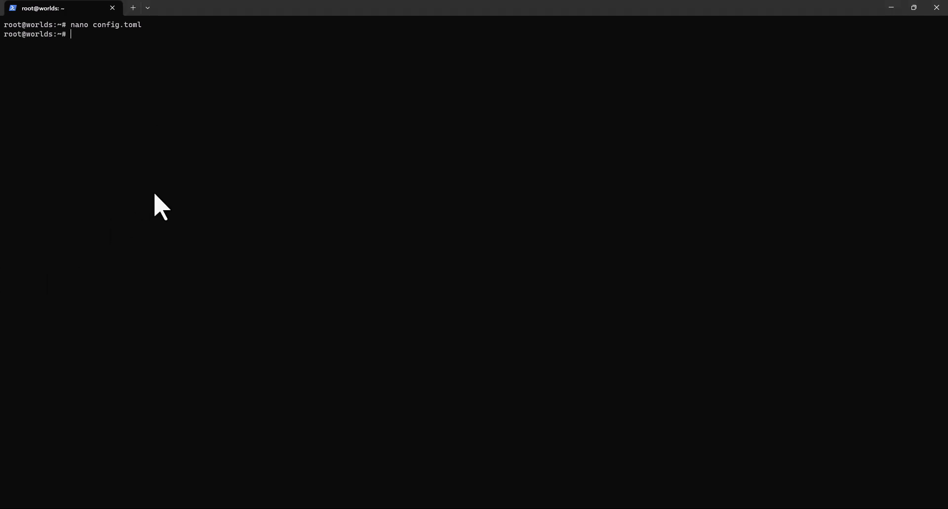
# Launch the Besu mainnet node with besu --Xlauncher
pyautogui.write('besu --Xlauncher')
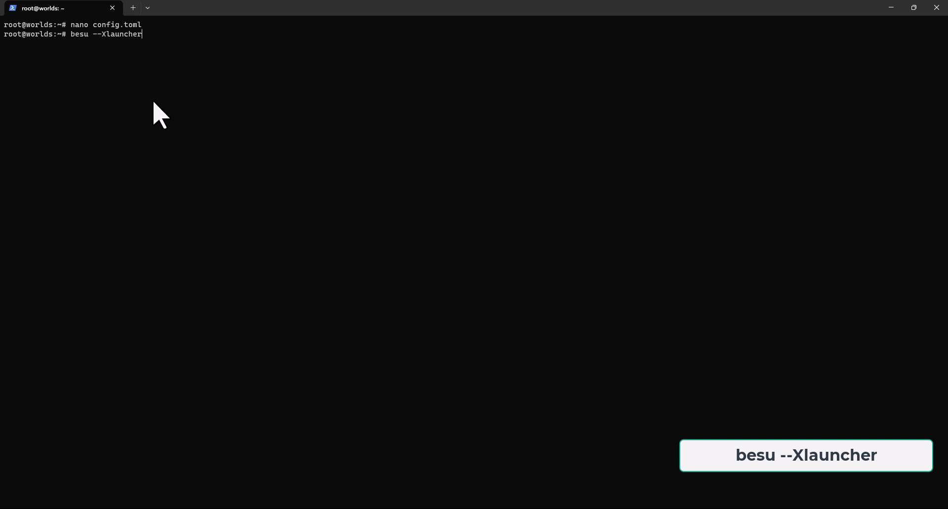
pyautogui.press('Return')
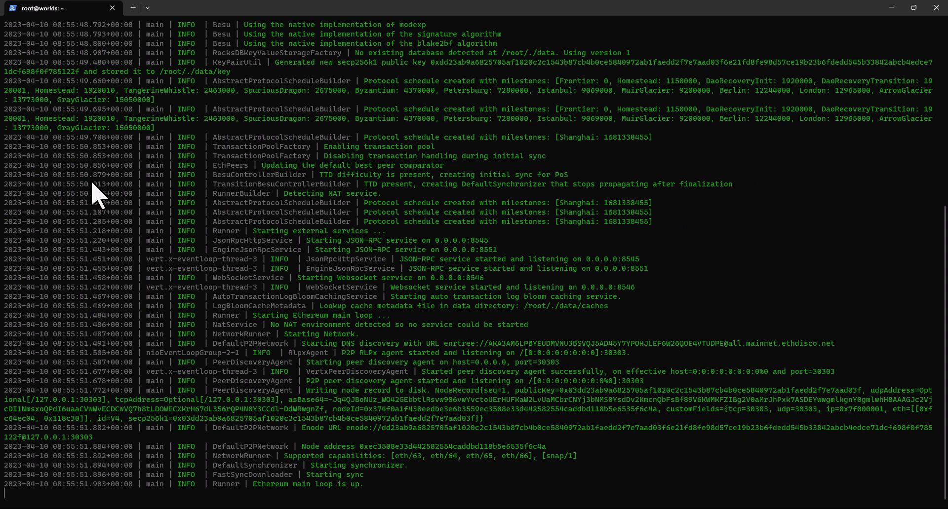
pyautogui.moveTo(94, 199)
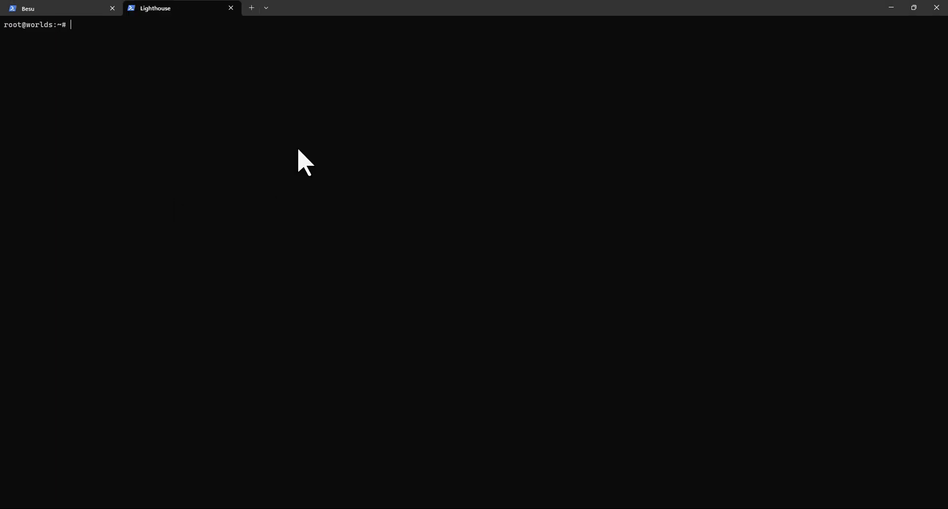
pyautogui.moveTo(223, 131)
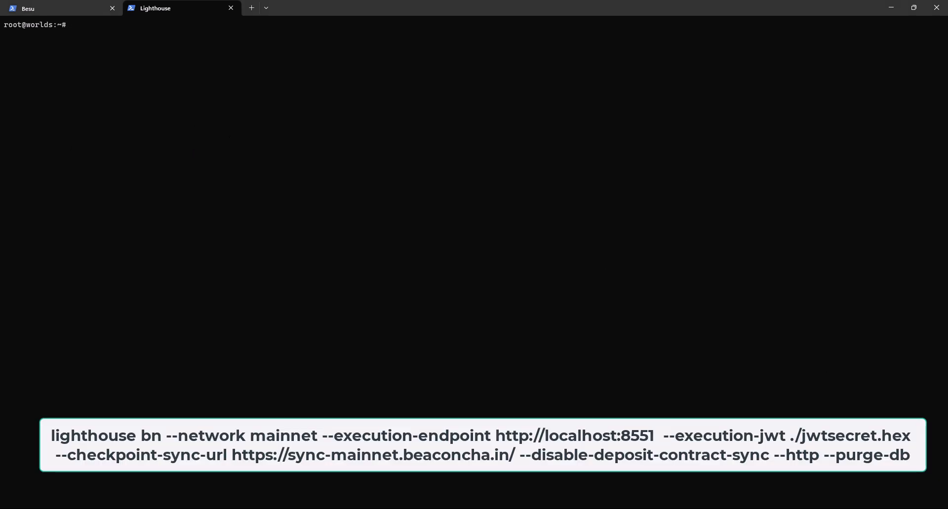
pyautogui.moveTo(183, 234)
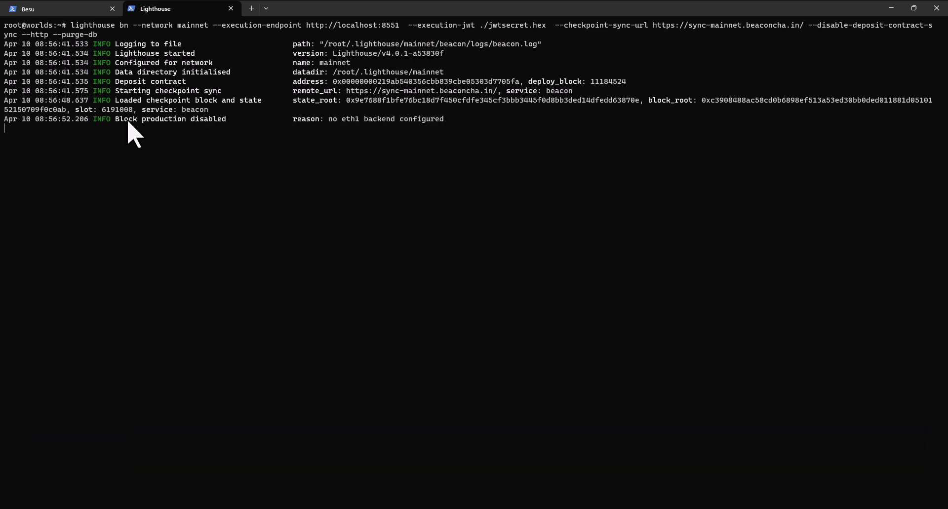
# Switch to the Besu tab to check its syncing log output
pyautogui.click(27, 8)
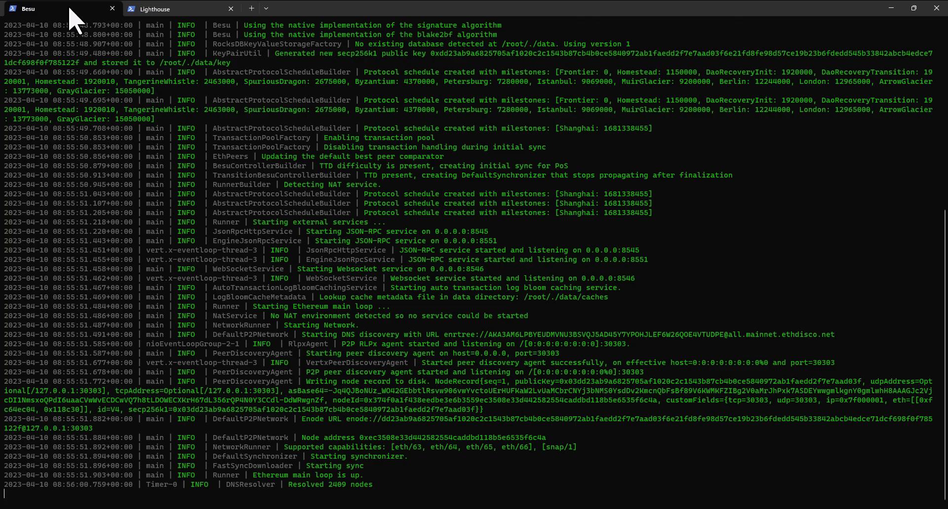
# Alternate between the Besu and Lighthouse logs, finishing on Lighthouse receiving new mainnet blocks
pyautogui.click(156, 8)
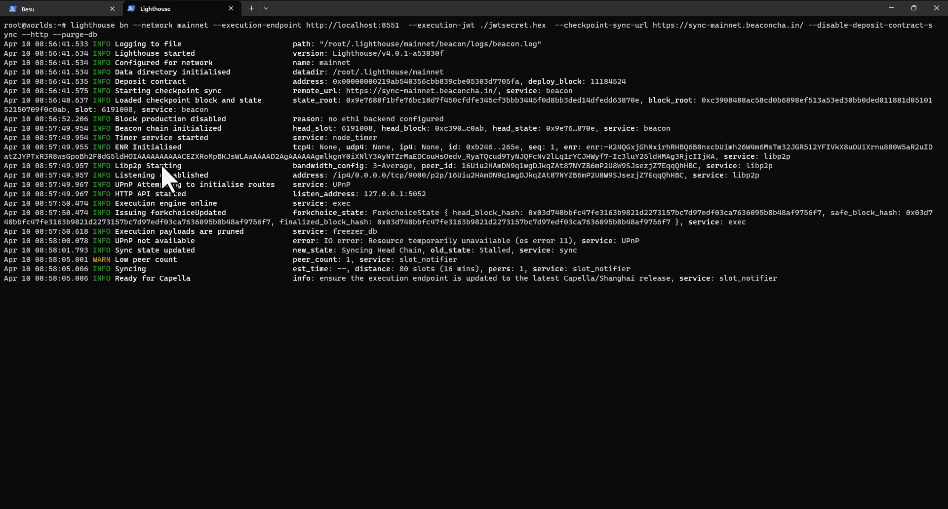
pyautogui.click(54, 8)
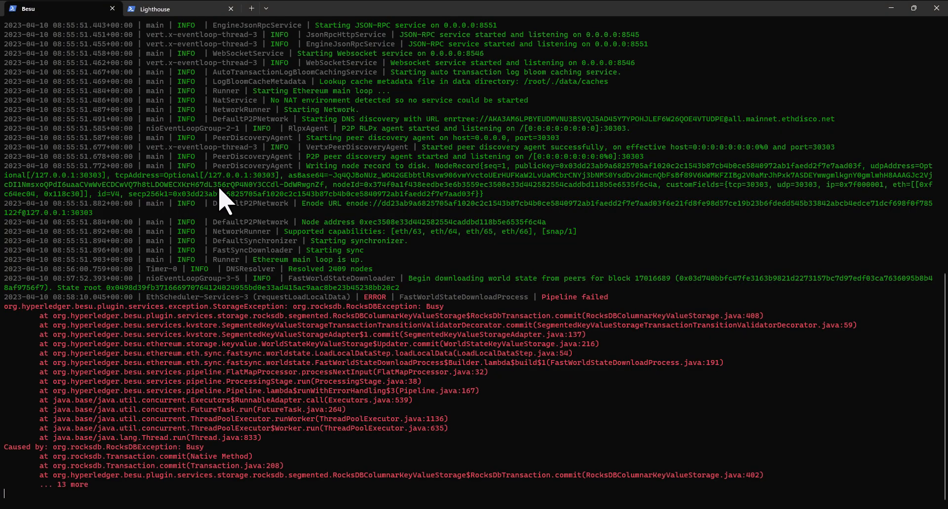
pyautogui.click(162, 8)
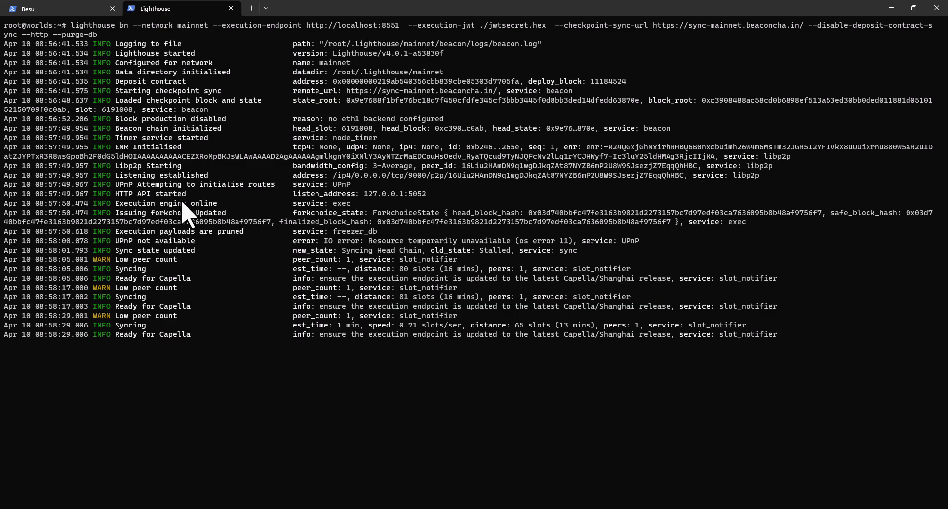
pyautogui.click(37, 9)
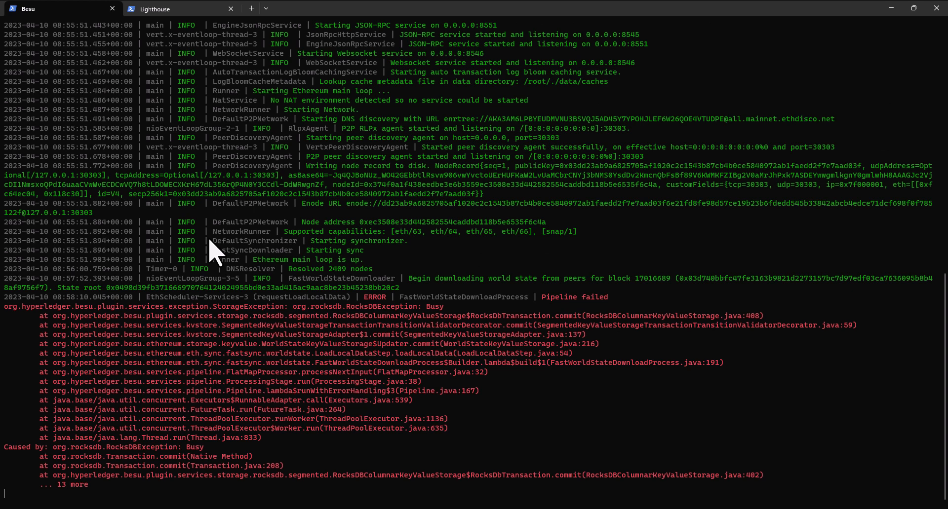
pyautogui.moveTo(514, 461)
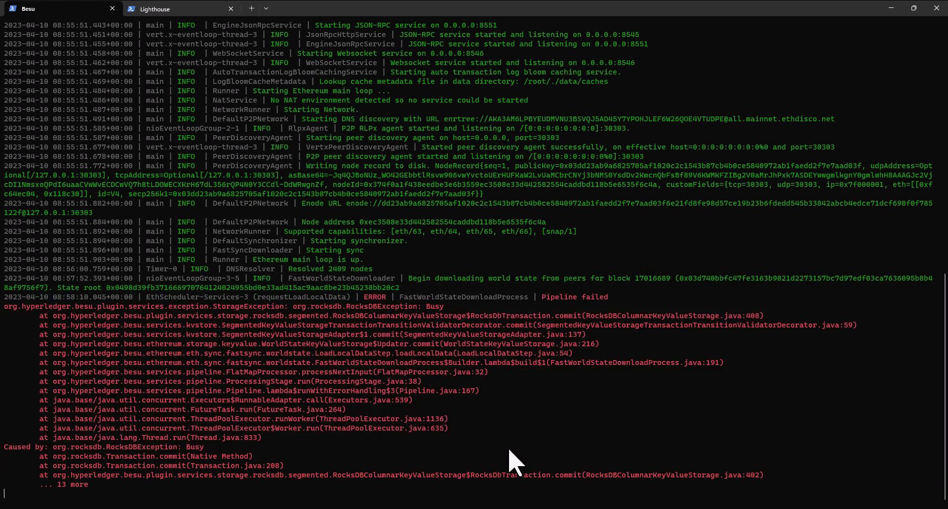
pyautogui.click(158, 8)
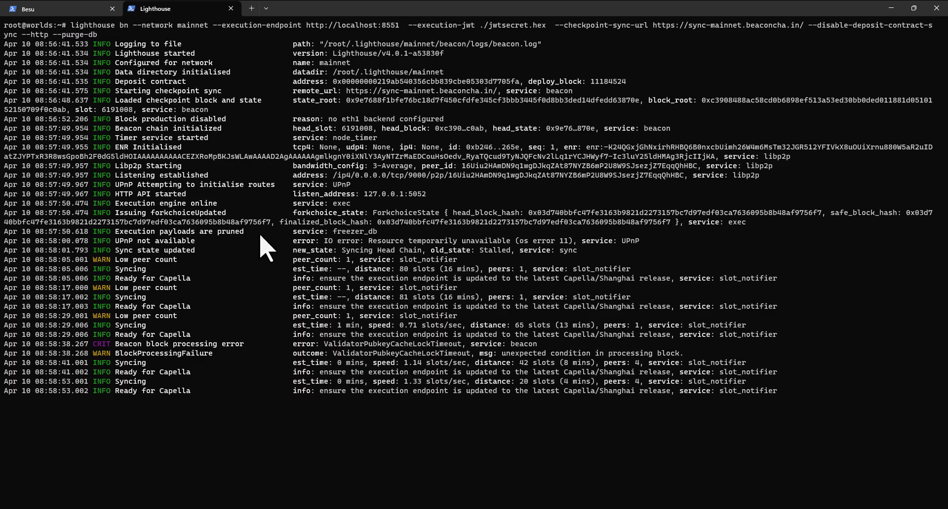
pyautogui.click(54, 9)
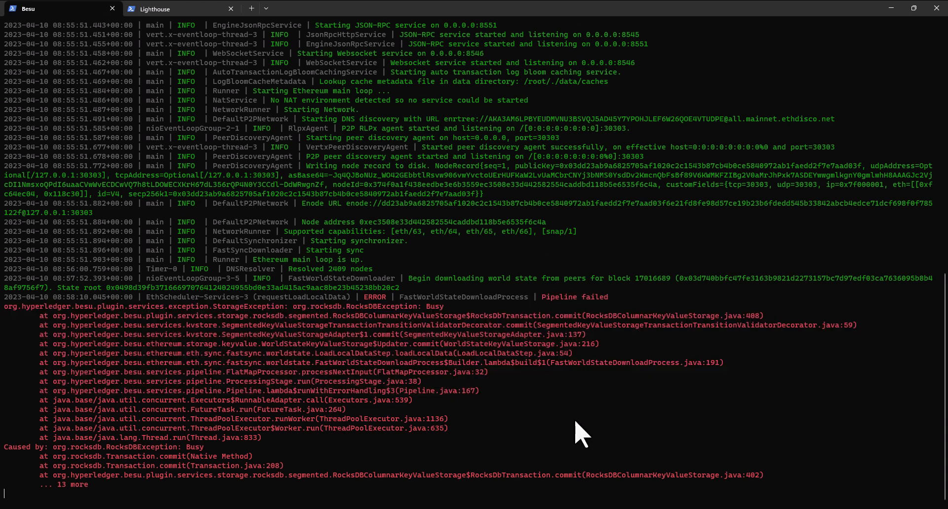
pyautogui.click(156, 8)
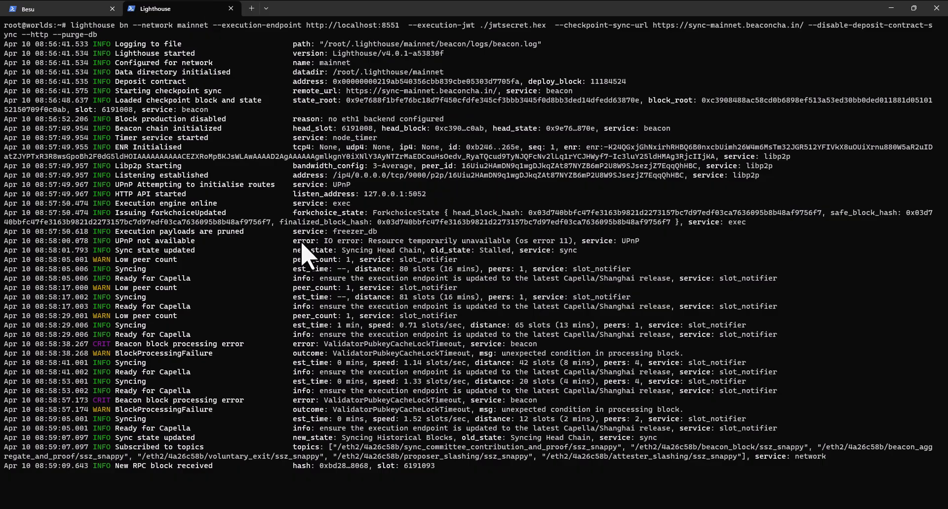
pyautogui.click(54, 9)
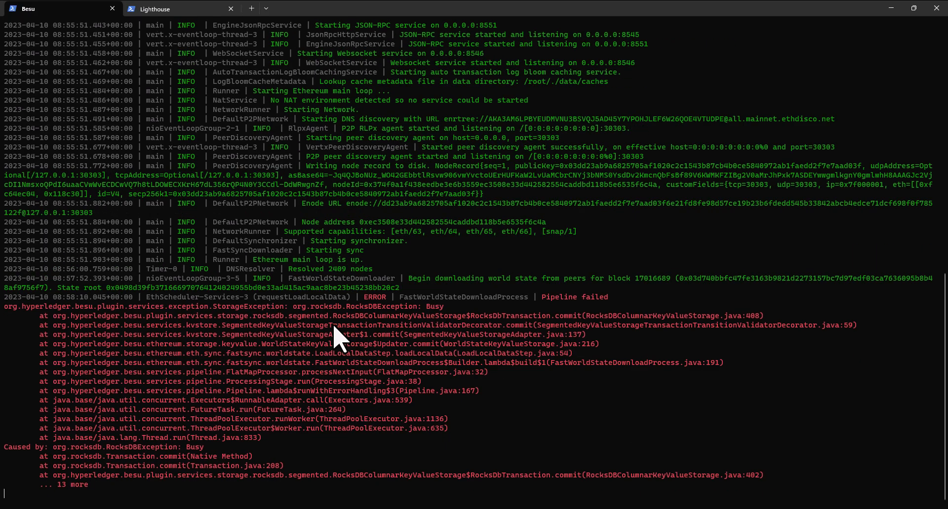
pyautogui.click(156, 9)
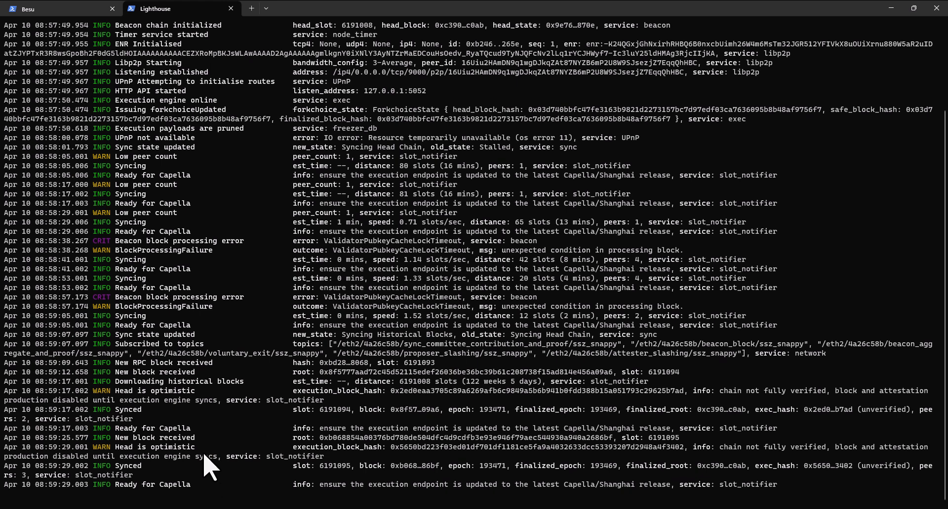
pyautogui.moveTo(277, 384)
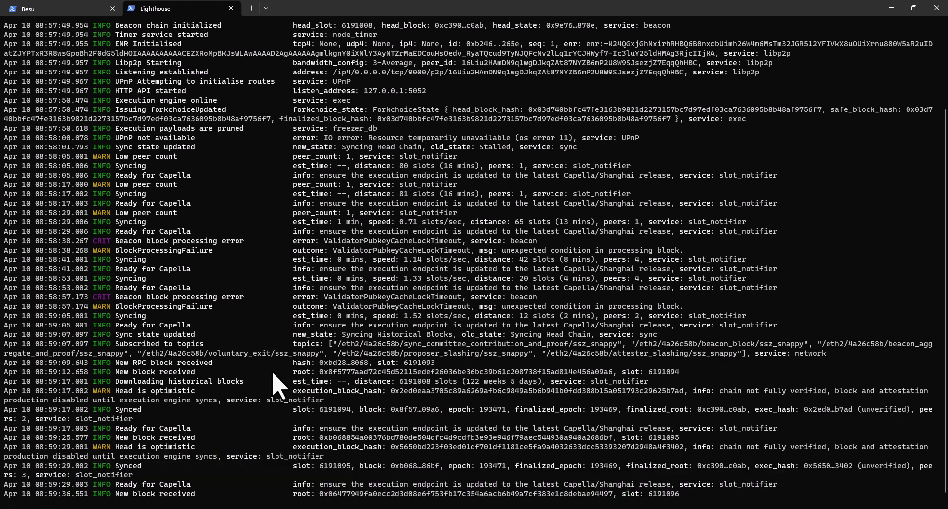